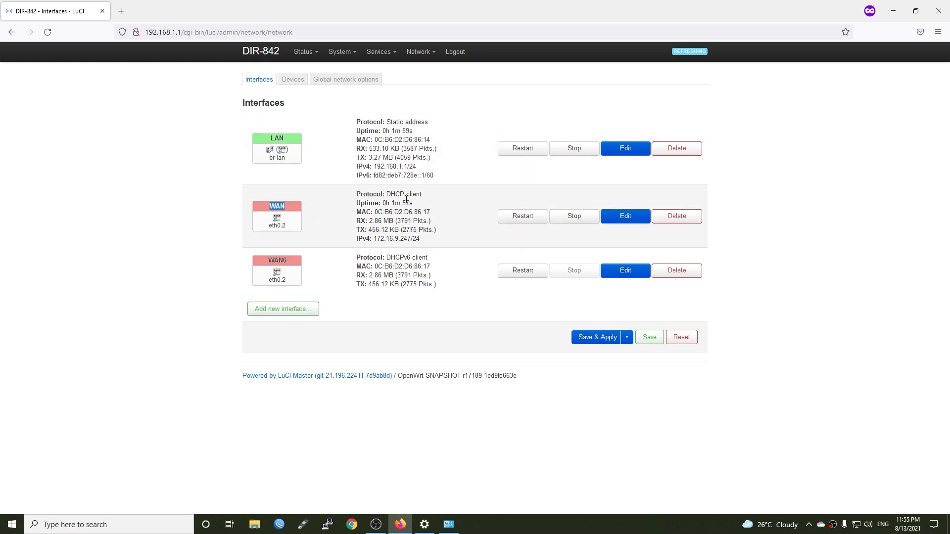
Highlight the WAN interface's DHCP client protocol, then return to the router's firewall settings
{"action": "double_click", "coordinate": [403, 195]}
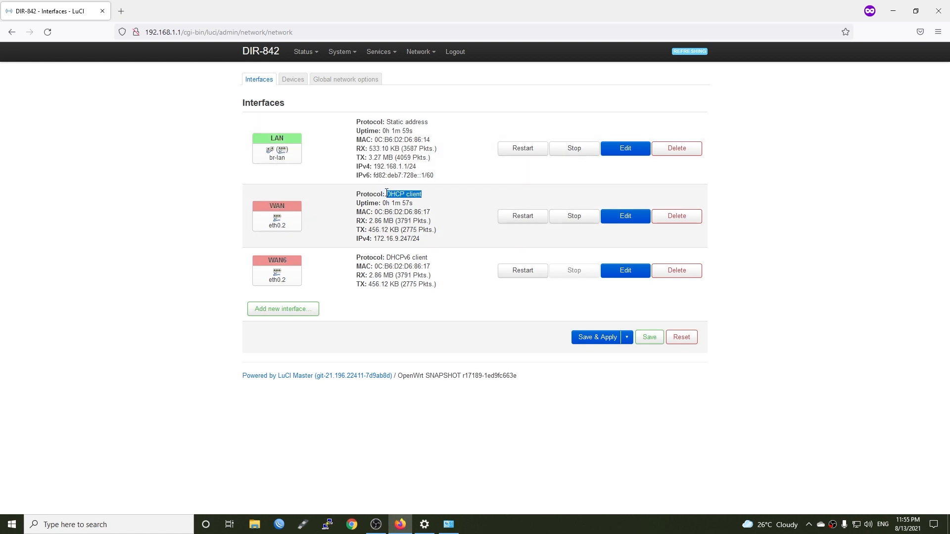
{"action": "mouse_move", "coordinate": [475, 197]}
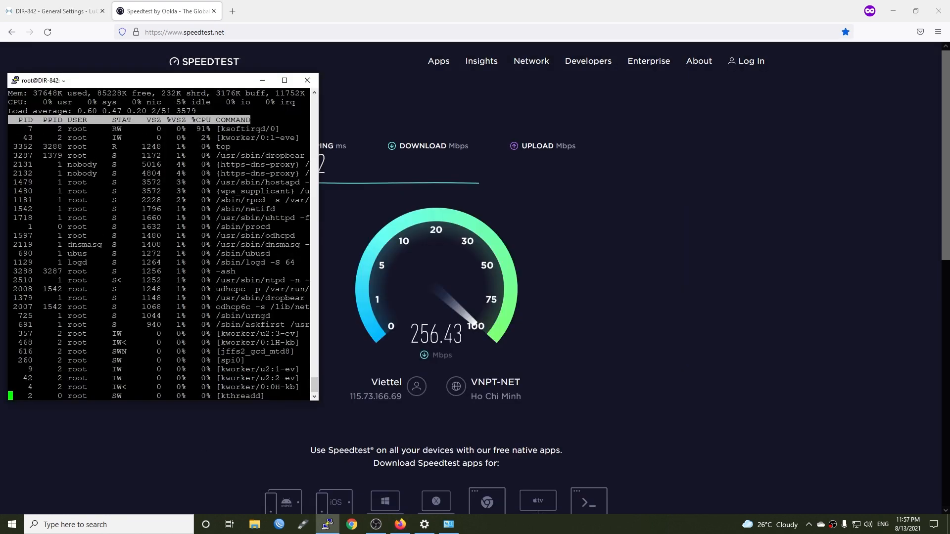
{"action": "left_click", "coordinate": [54, 11]}
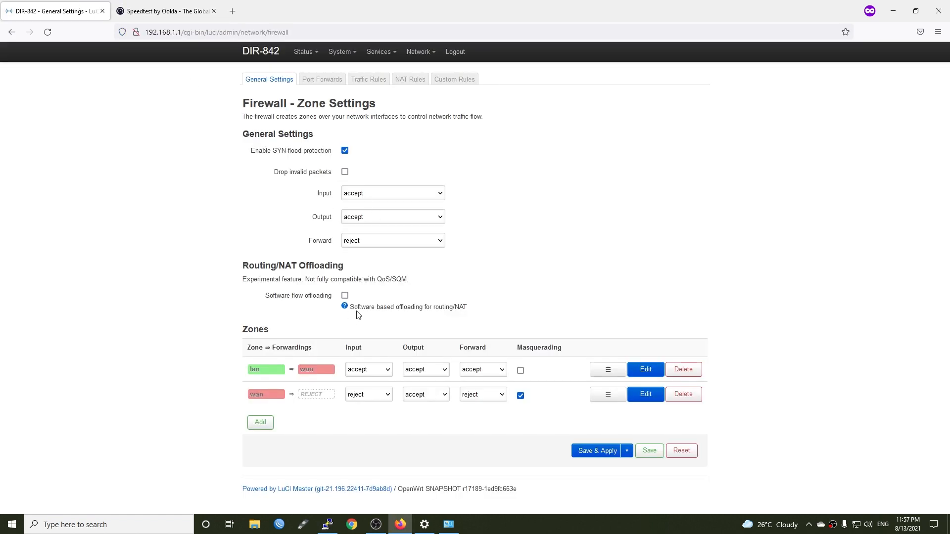
Enable software flow offloading under Routing/NAT Offloading and save and apply the firewall configuration
{"action": "left_click", "coordinate": [344, 295]}
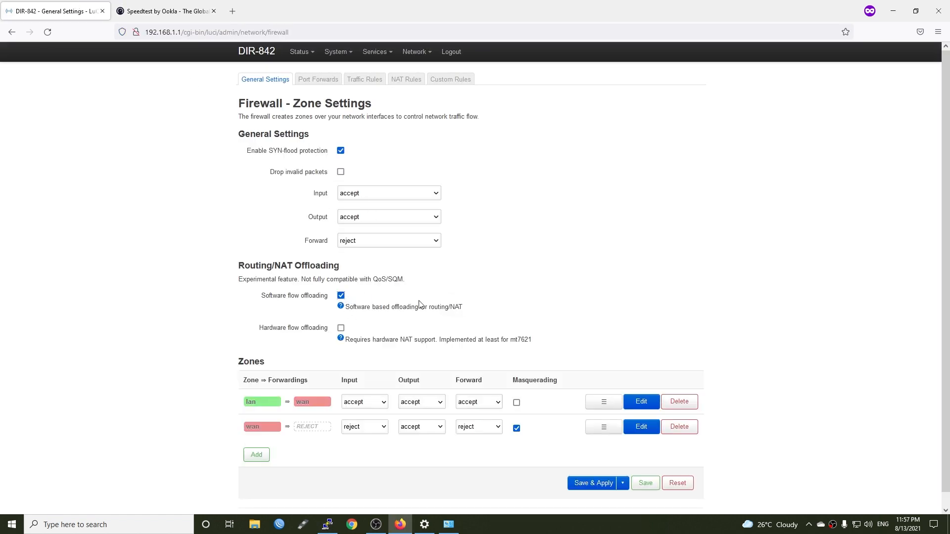
{"action": "left_click", "coordinate": [592, 483]}
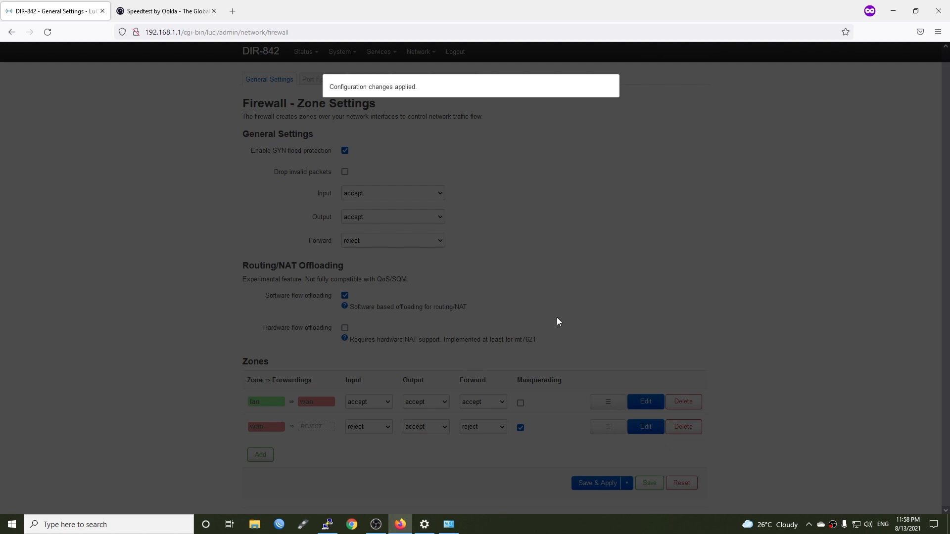
{"action": "left_click", "coordinate": [166, 11]}
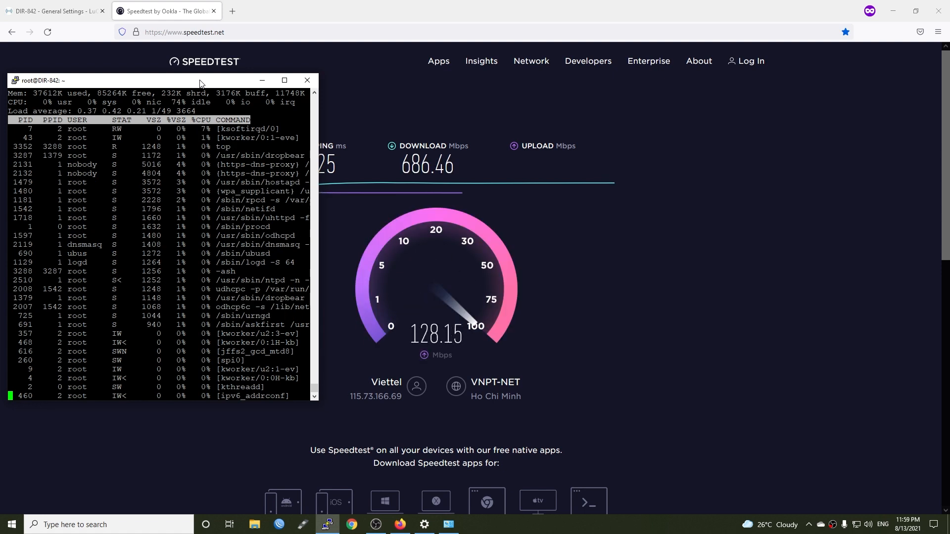
Switch to the Linux.org Linux Network Stack article after the 686.46 Mbps speed test finishes
{"action": "left_click", "coordinate": [52, 11]}
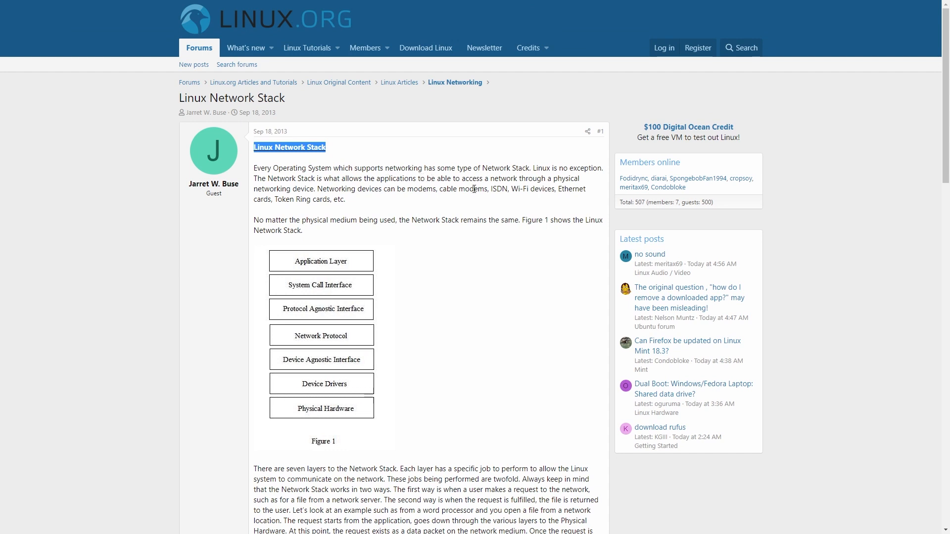
Clear the highlight on the Linux Network Stack article title to read the post and Figure 1
{"action": "left_click", "coordinate": [480, 189]}
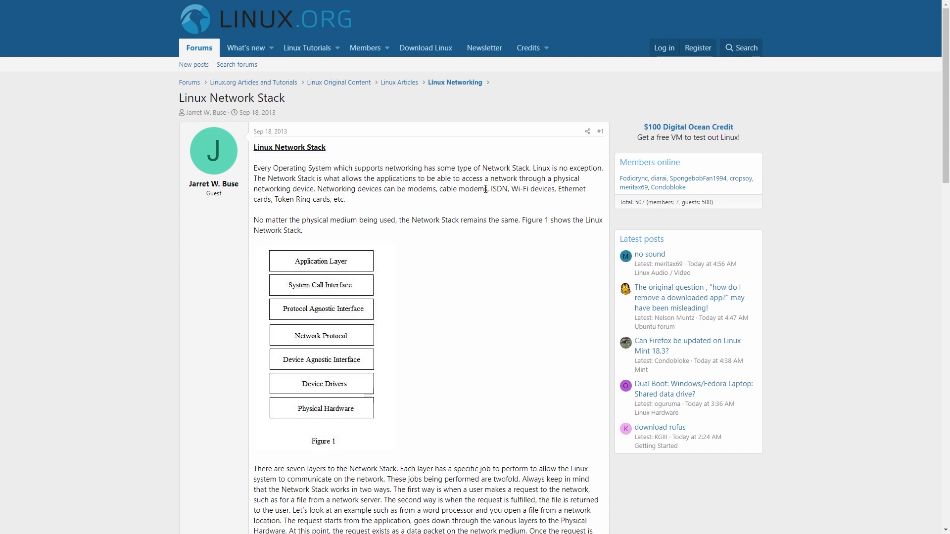
{"action": "mouse_move", "coordinate": [563, 352]}
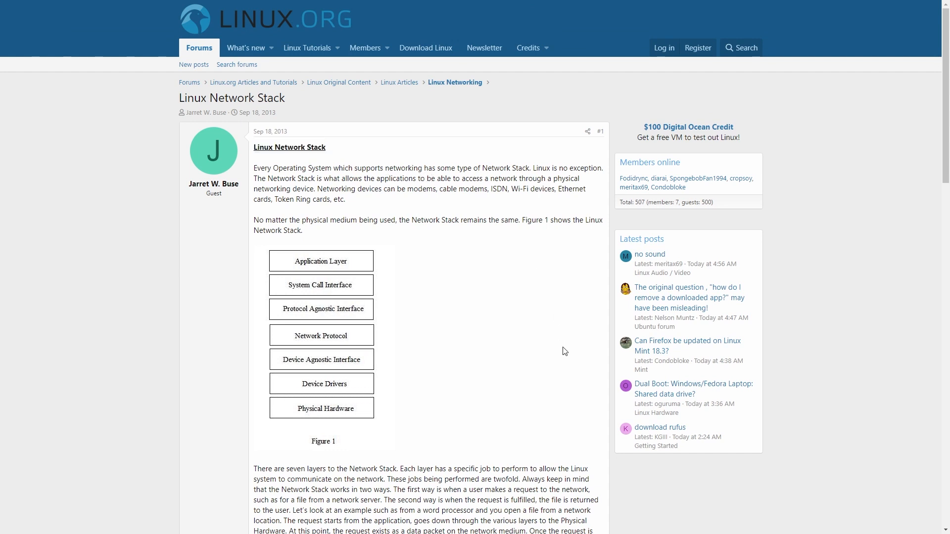
{"action": "mouse_move", "coordinate": [445, 458]}
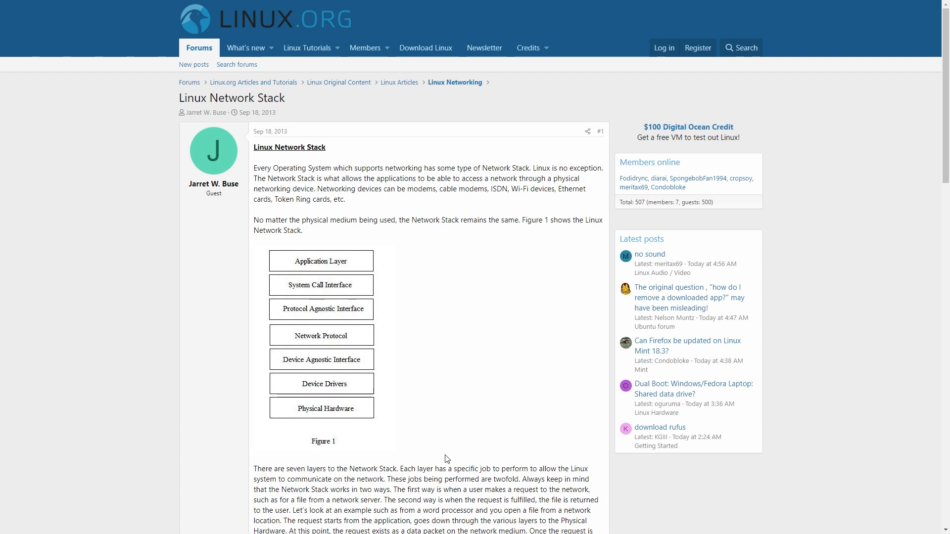
{"action": "mouse_move", "coordinate": [476, 446]}
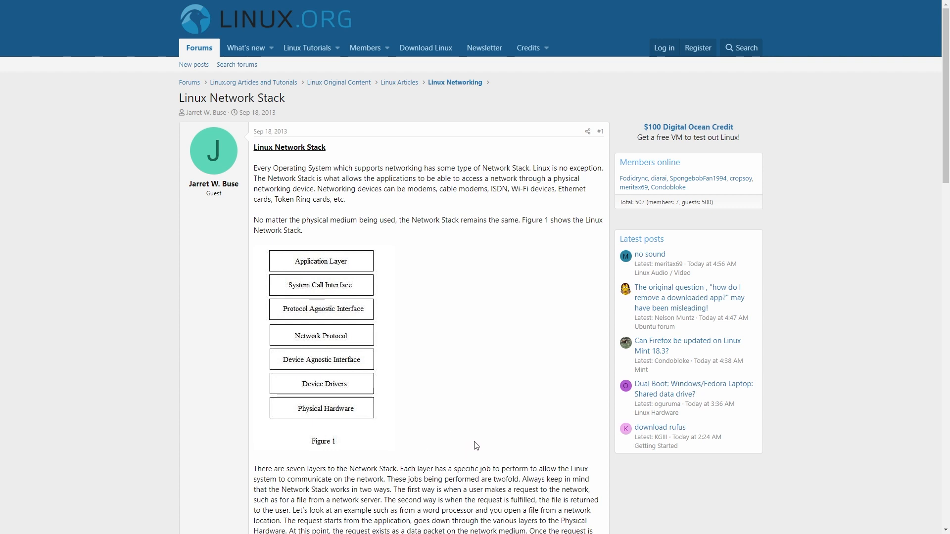
{"action": "mouse_move", "coordinate": [341, 340]}
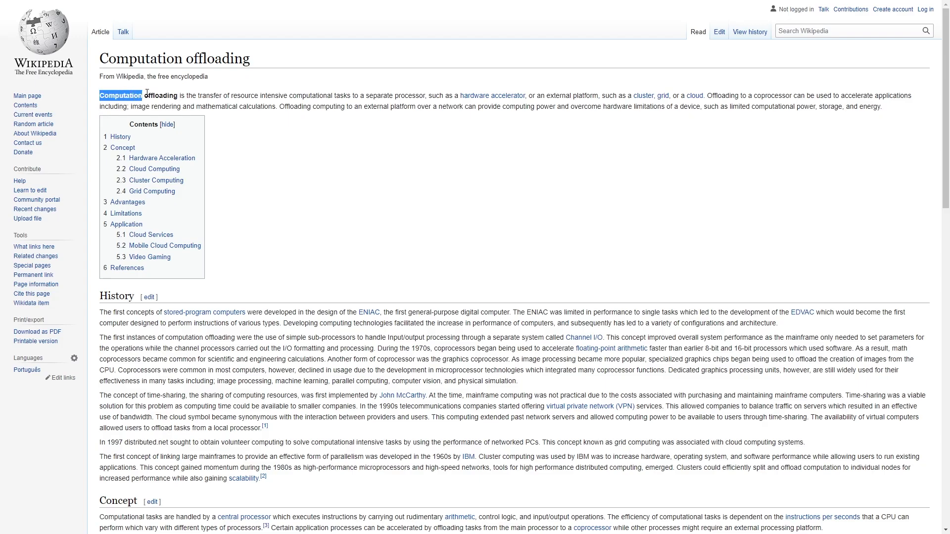
Highlight the first sentence defining computation offloading, then deselect it
{"action": "left_click_drag", "start_coordinate": [145, 95], "coordinate": [311, 95]}
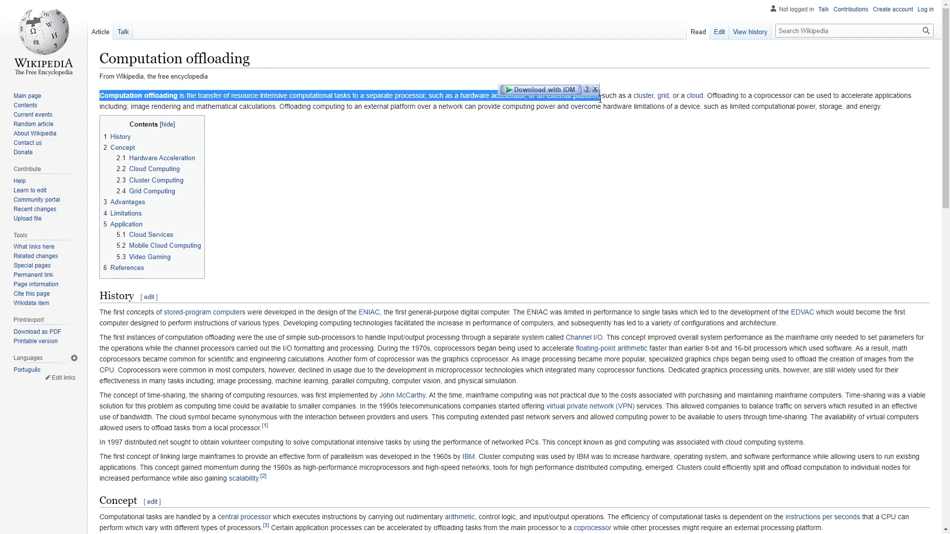
{"action": "left_click", "coordinate": [595, 89]}
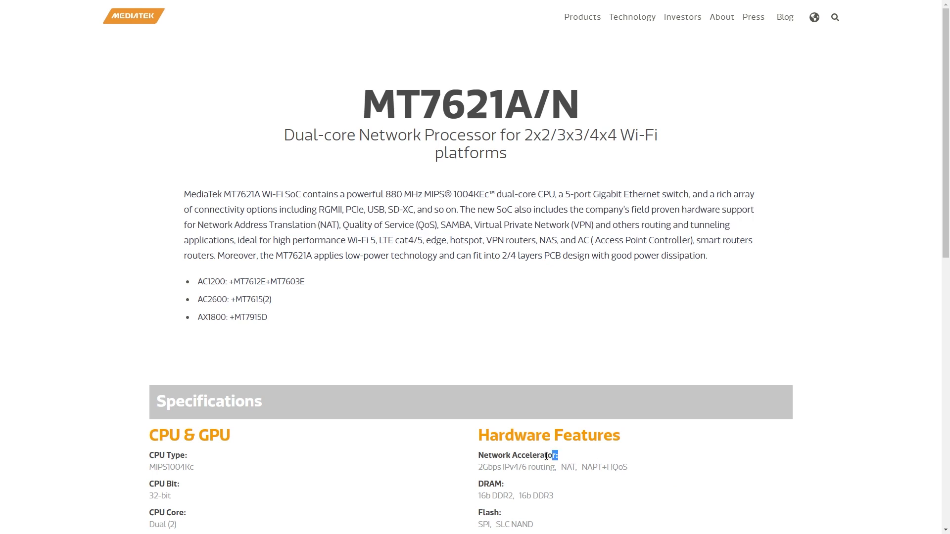
Highlight the MT7621A/N Network Accelerator line: 2Gbps IPv4/6 routing, NAT, NAPT+HQoS
{"action": "double_click", "coordinate": [517, 455]}
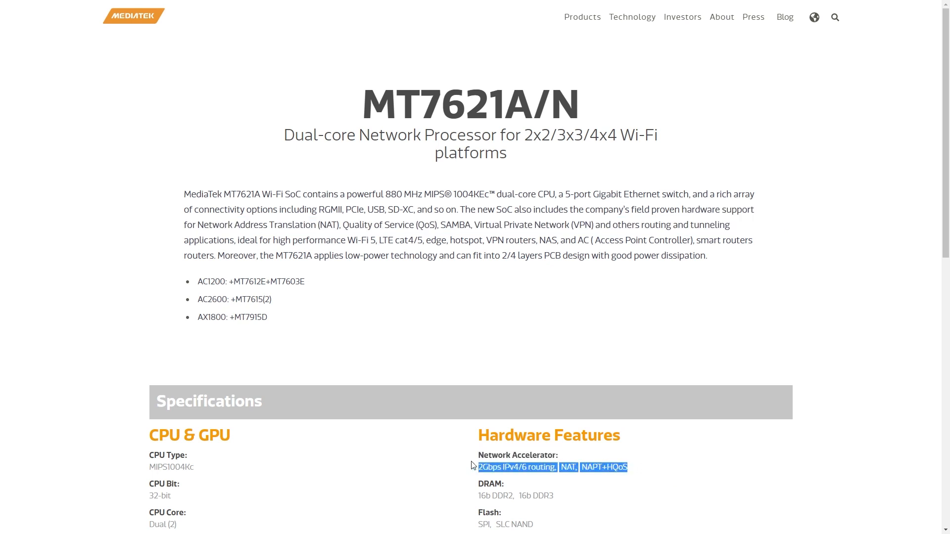
{"action": "mouse_move", "coordinate": [661, 320]}
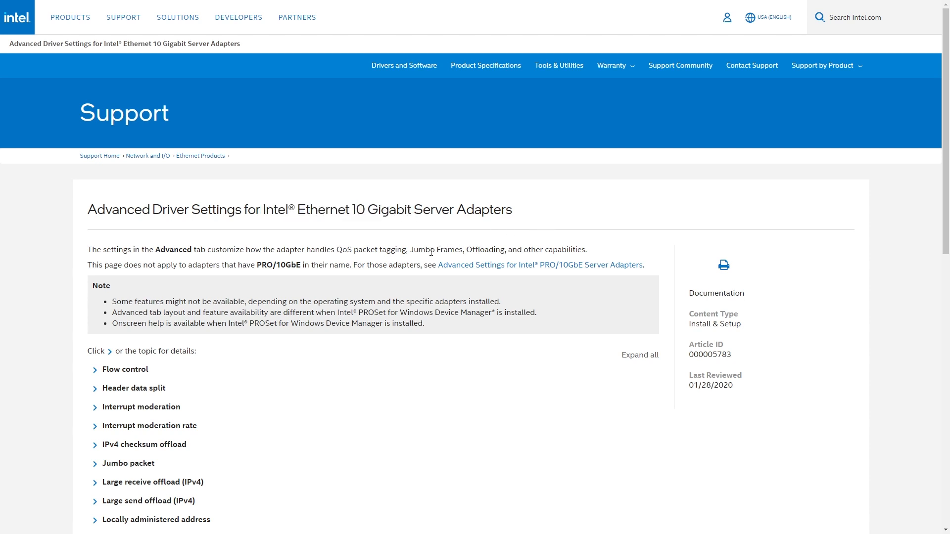
{"action": "mouse_move", "coordinate": [463, 250]}
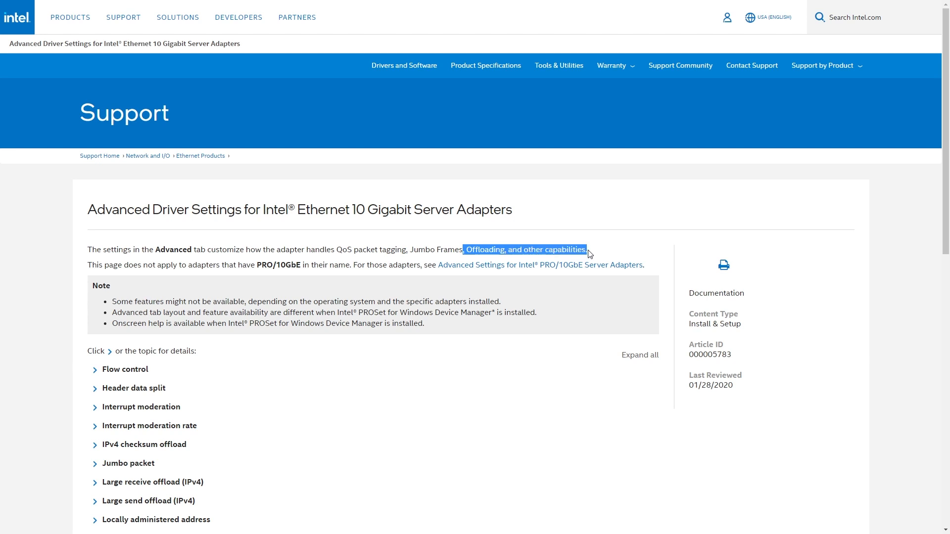
{"action": "mouse_move", "coordinate": [610, 240]}
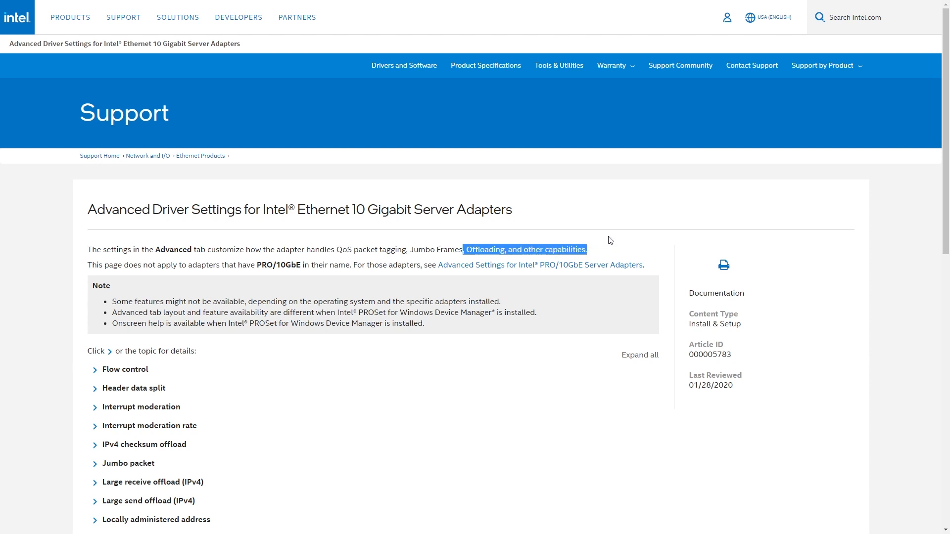
Select 'Offloading, and other capabilities' in the Intel Advanced Driver Settings intro sentence
{"action": "left_click", "coordinate": [610, 240]}
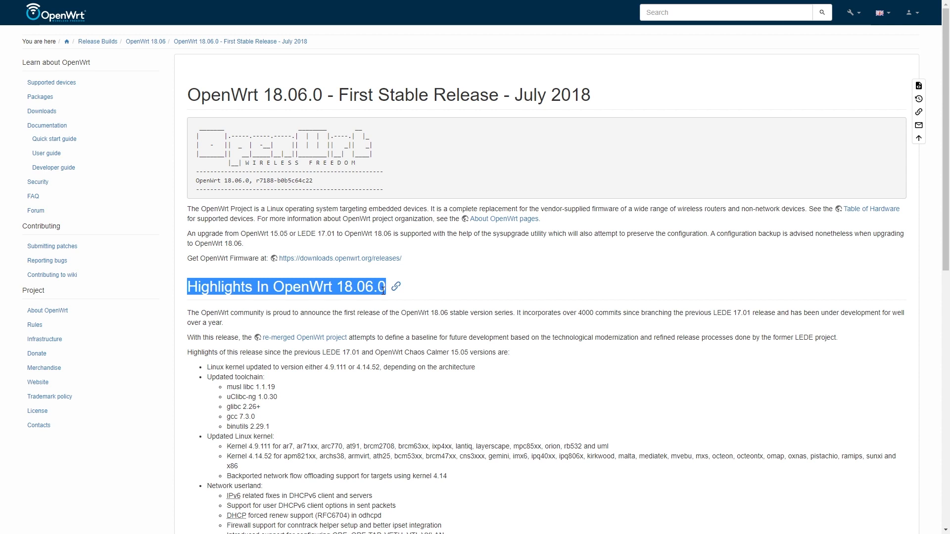
Clear the Highlights heading selection to mark the 'Backported network flow offloading support' bullet
{"action": "left_click", "coordinate": [454, 483]}
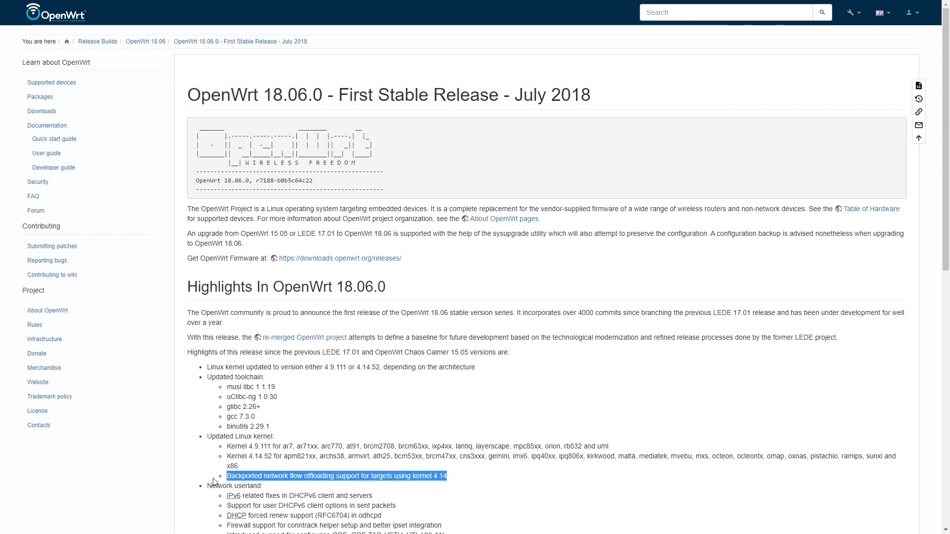
{"action": "mouse_move", "coordinate": [174, 469]}
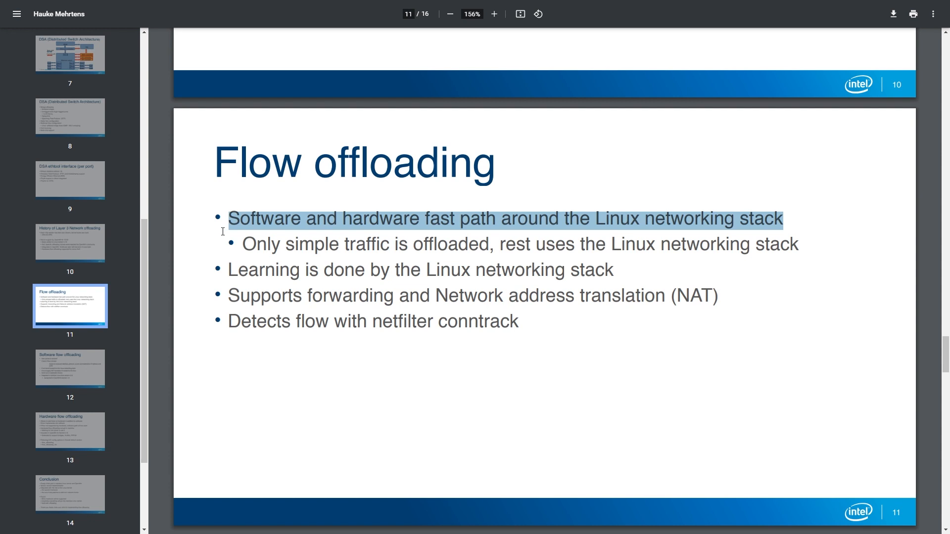
{"action": "mouse_move", "coordinate": [239, 291]}
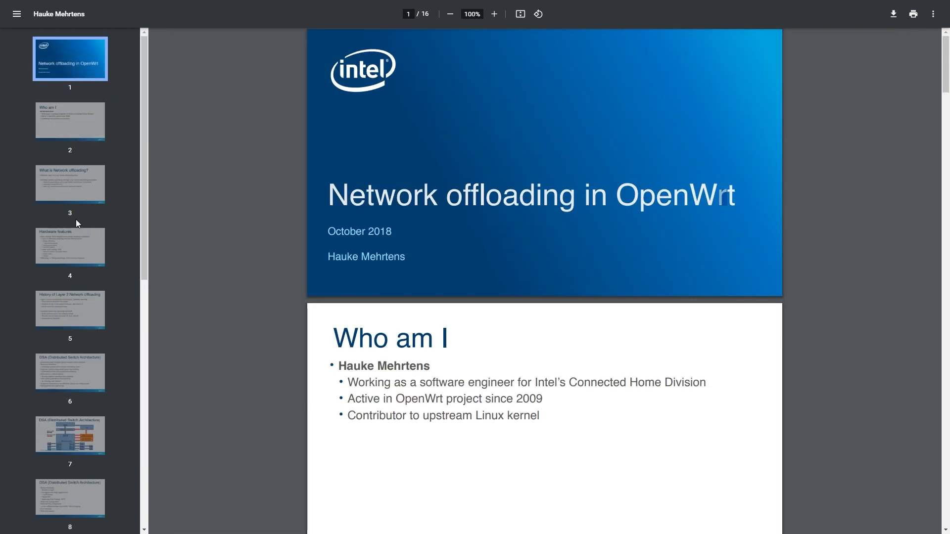
Jump to the 'What is Network offloading?' slide via the page 3 thumbnail, then return to LuCI's firewall page
{"action": "left_click", "coordinate": [69, 184]}
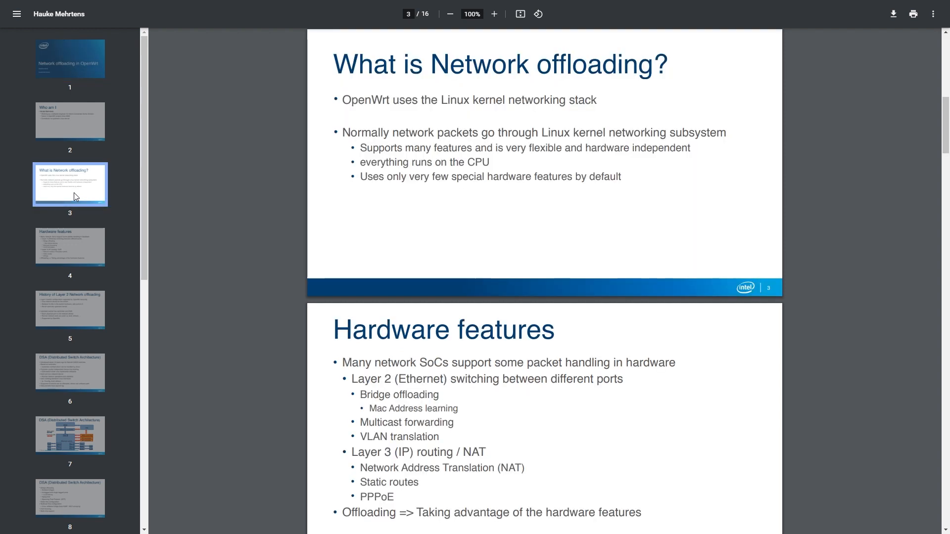
{"action": "mouse_move", "coordinate": [73, 240]}
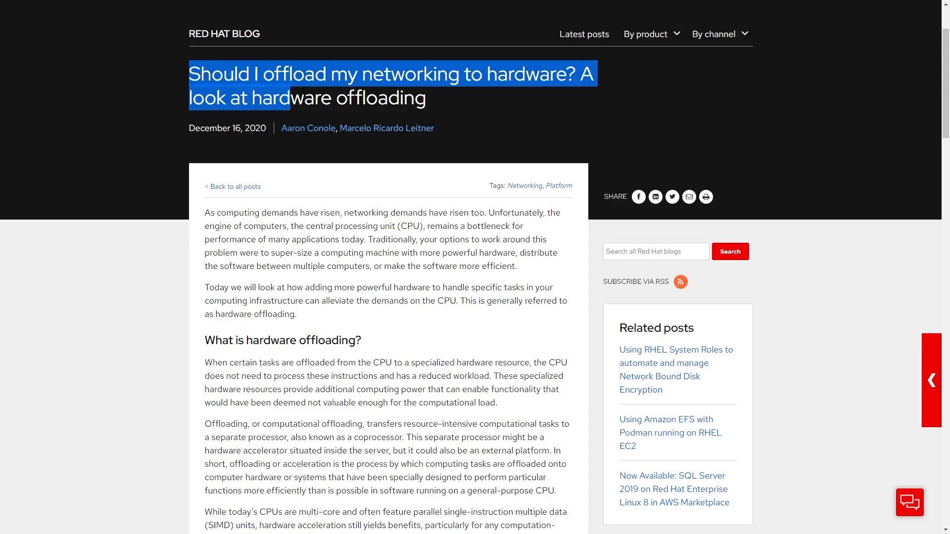
{"action": "left_click", "coordinate": [451, 182]}
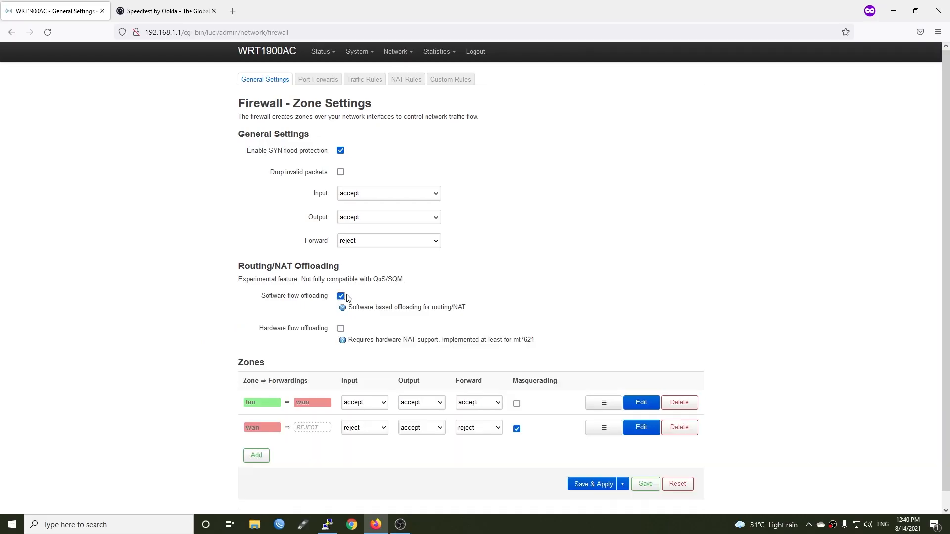
{"action": "mouse_move", "coordinate": [342, 329]}
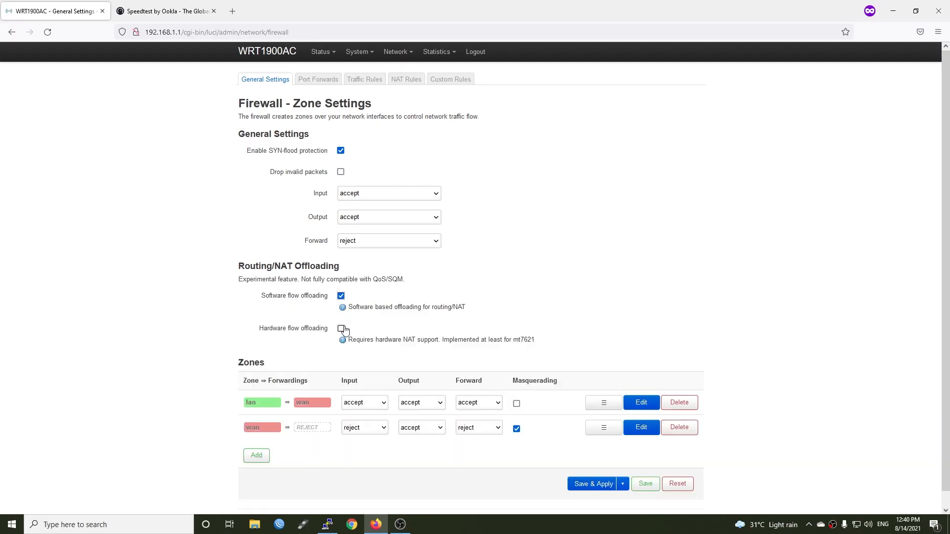